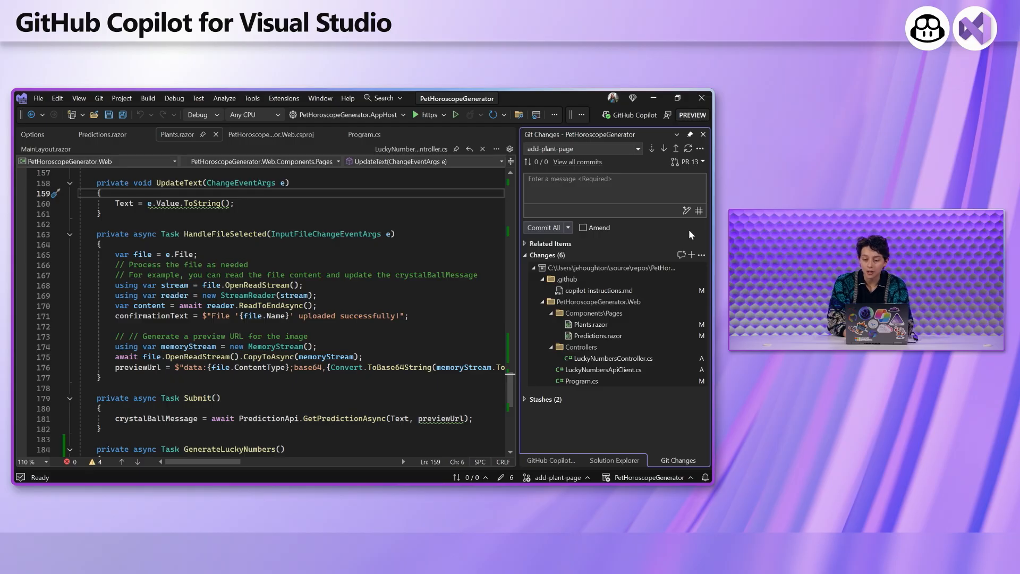
Have Copilot generate a commit message for the six changed files in Git Changes.
click(686, 210)
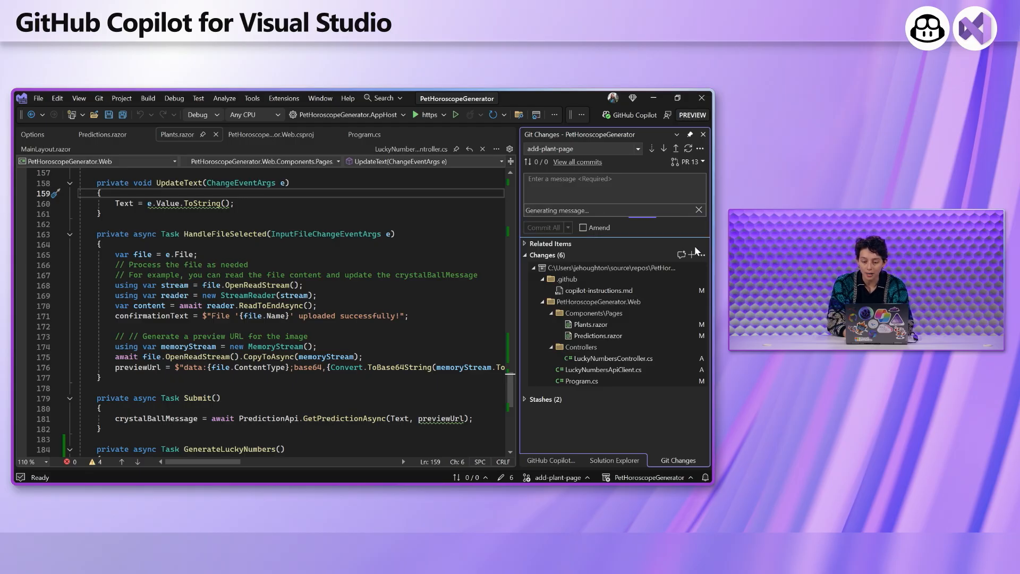
mouse_move(682, 254)
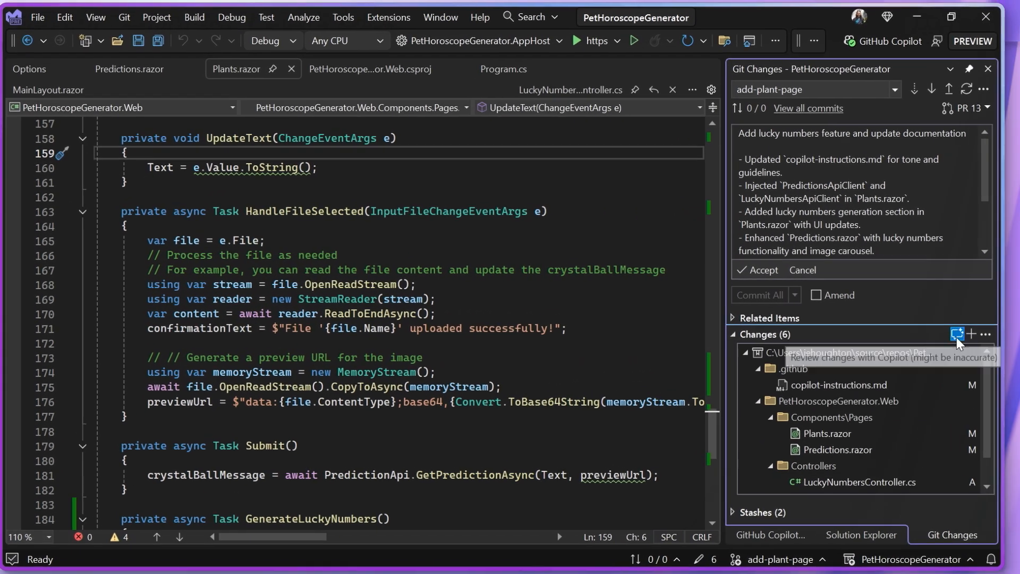
Run a Copilot review of the pending changes, producing one review comment.
click(975, 337)
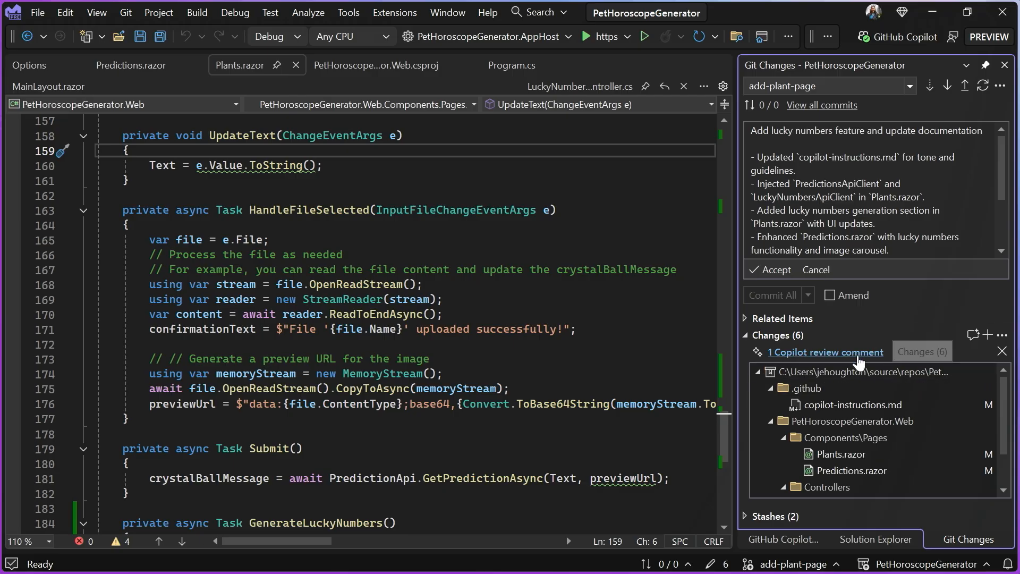
Show Copilot's review comment in LuckyNumbersApiClient.cs suggesting error handling for GetLuckyNumbersAsync.
click(824, 352)
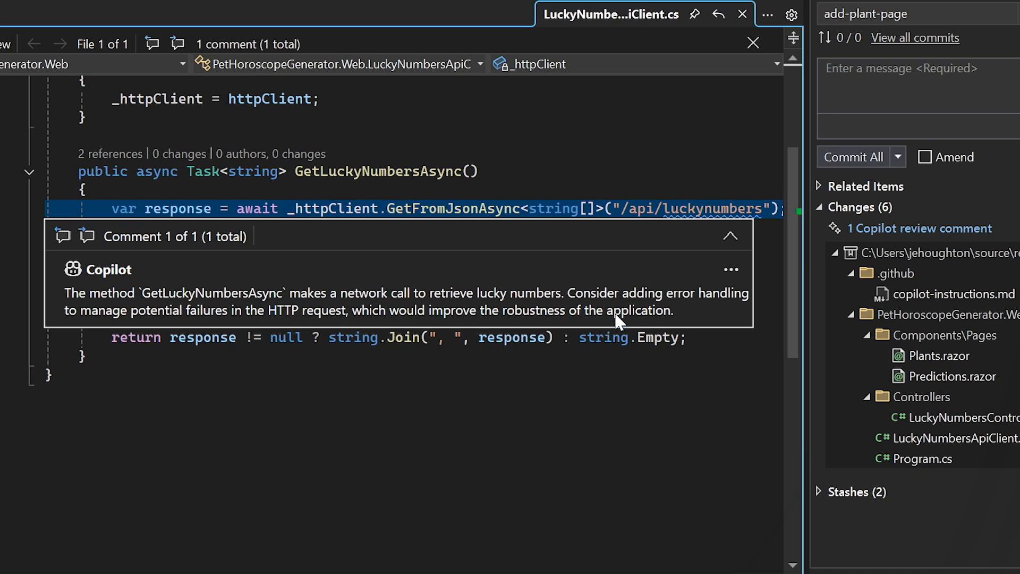
mouse_move(701, 318)
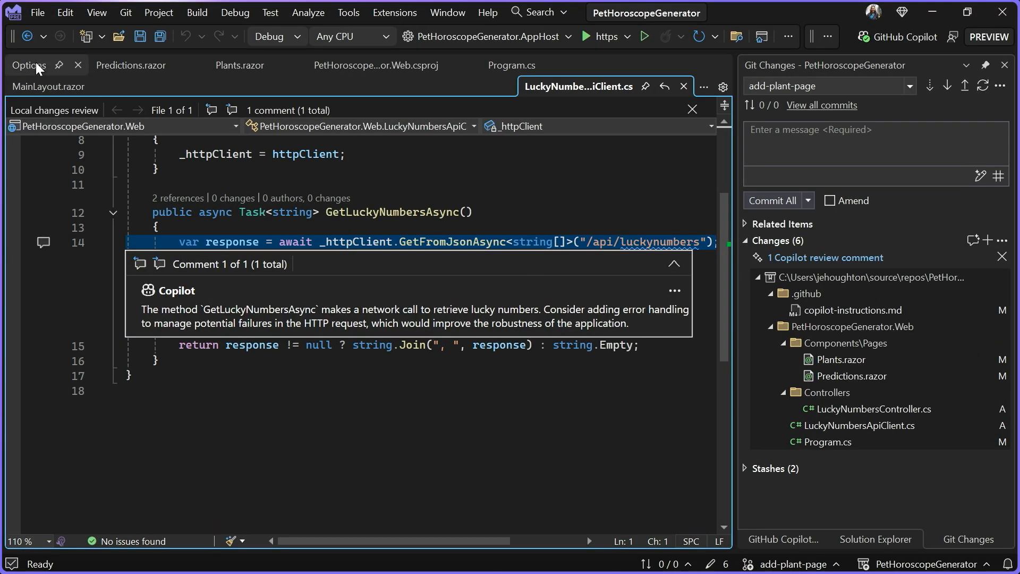
View the source control and Preview Features options, then search the settings for 'pull'.
click(30, 65)
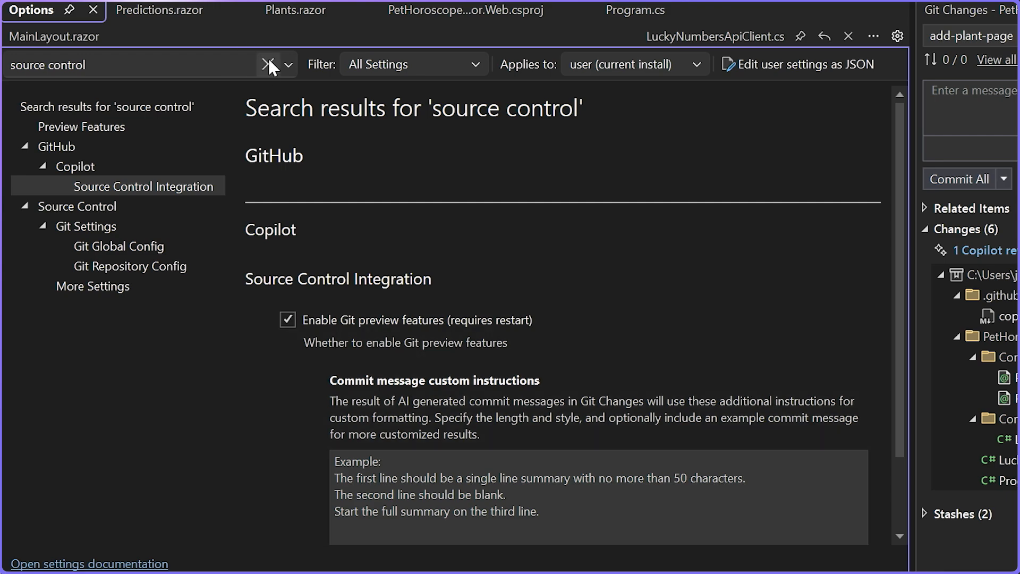
click(81, 126)
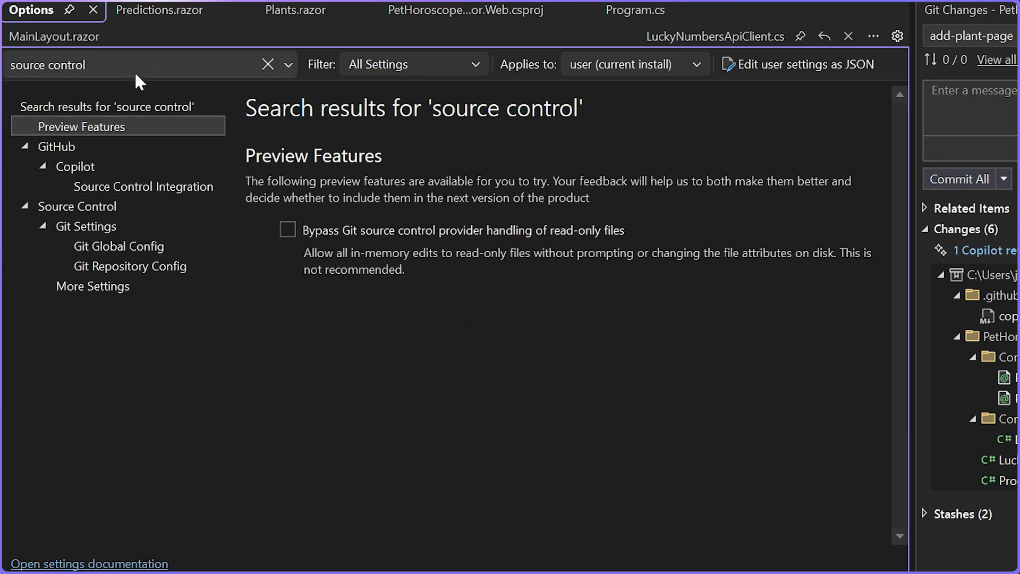
text(pull)
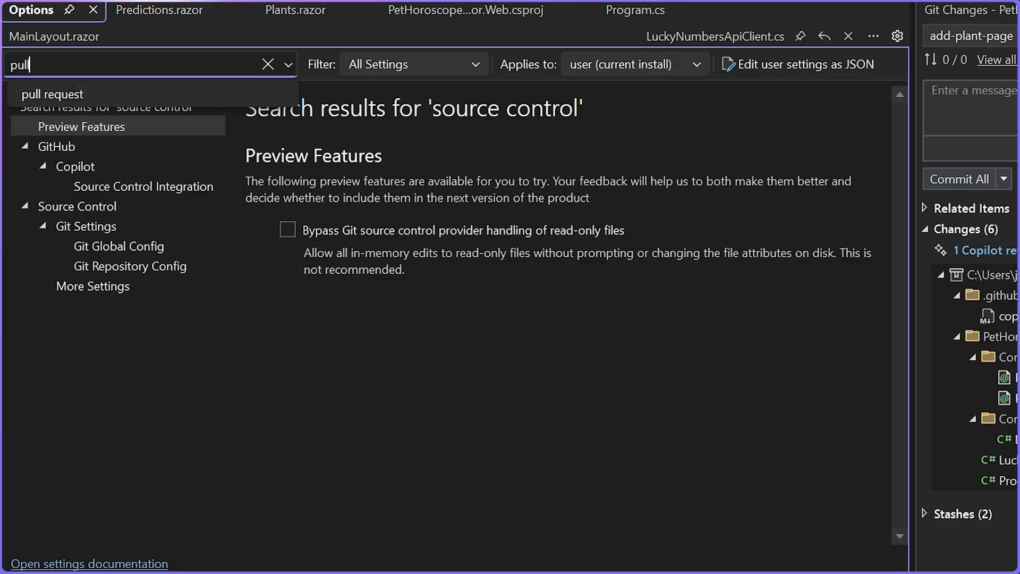